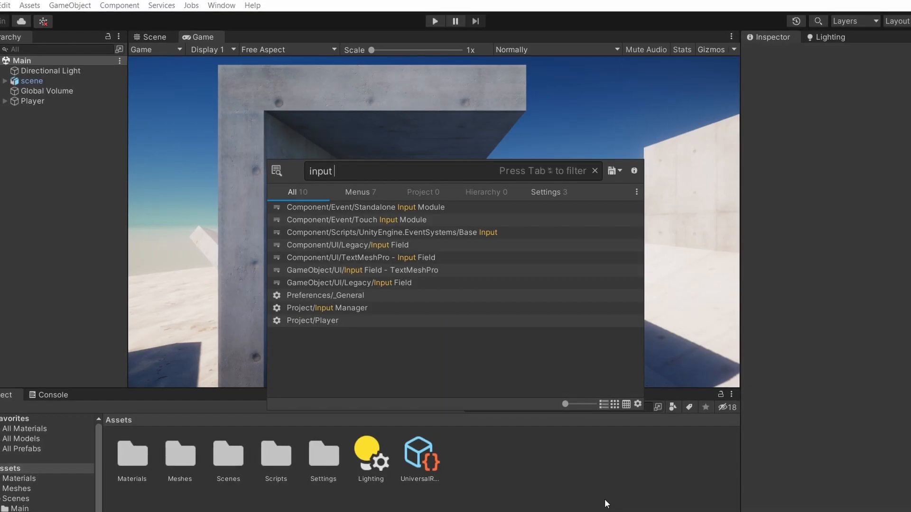
# Install the Input System package from Package Manager and accept enabling the new input backends.
pyautogui.click(326, 308)
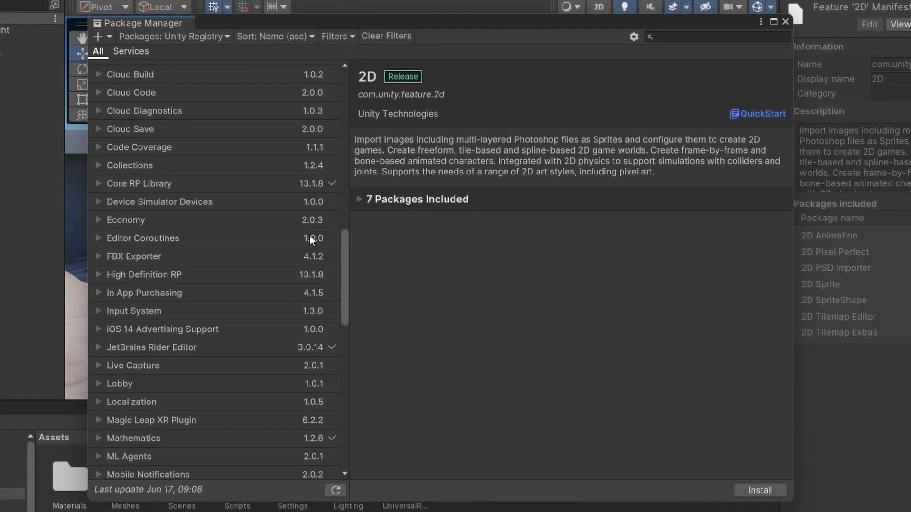
pyautogui.click(133, 311)
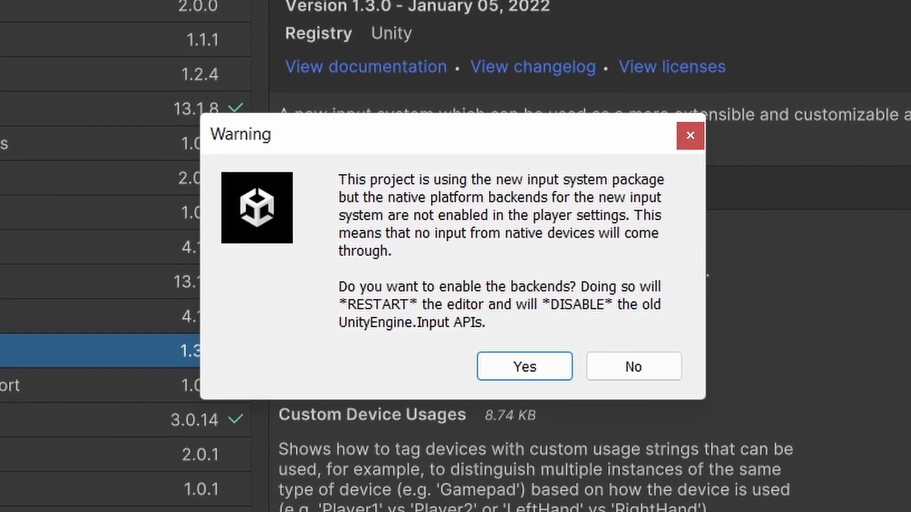
pyautogui.click(633, 367)
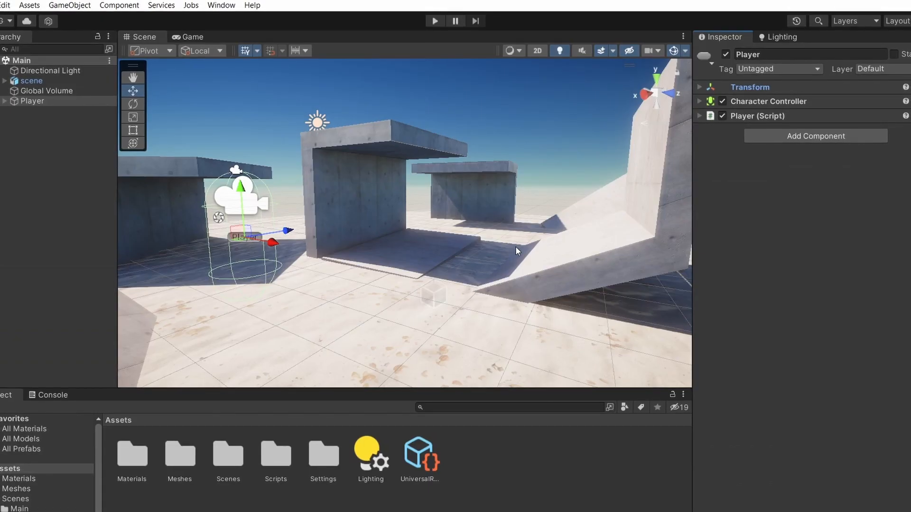
# Add a Player Input component to the Player and create a controller input actions asset.
pyautogui.click(813, 136)
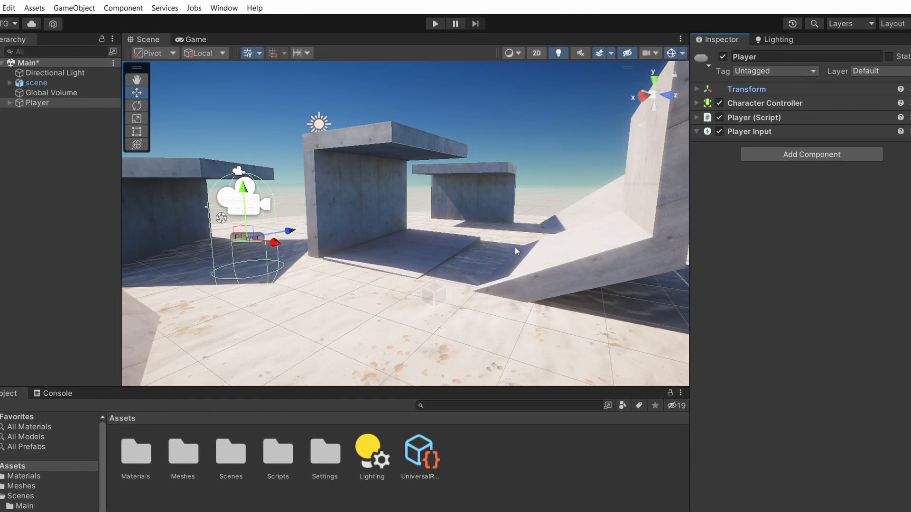
pyautogui.click(696, 132)
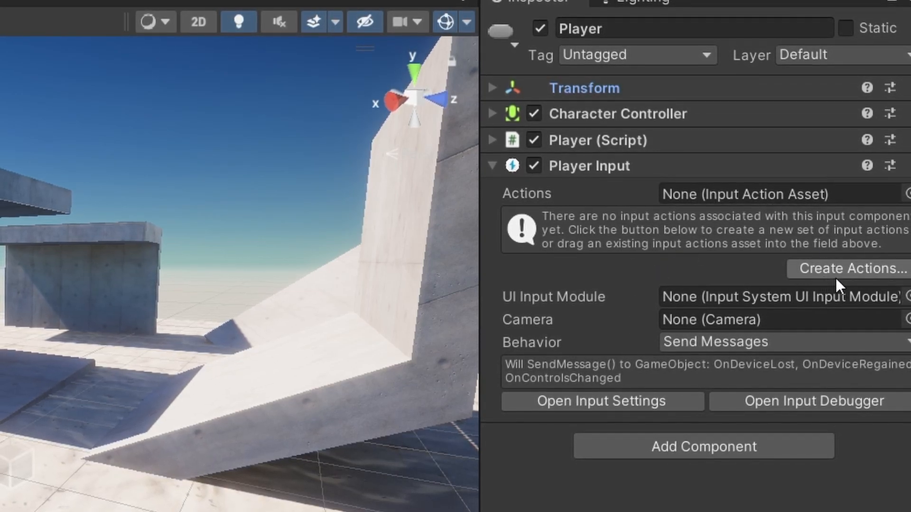
pyautogui.click(847, 269)
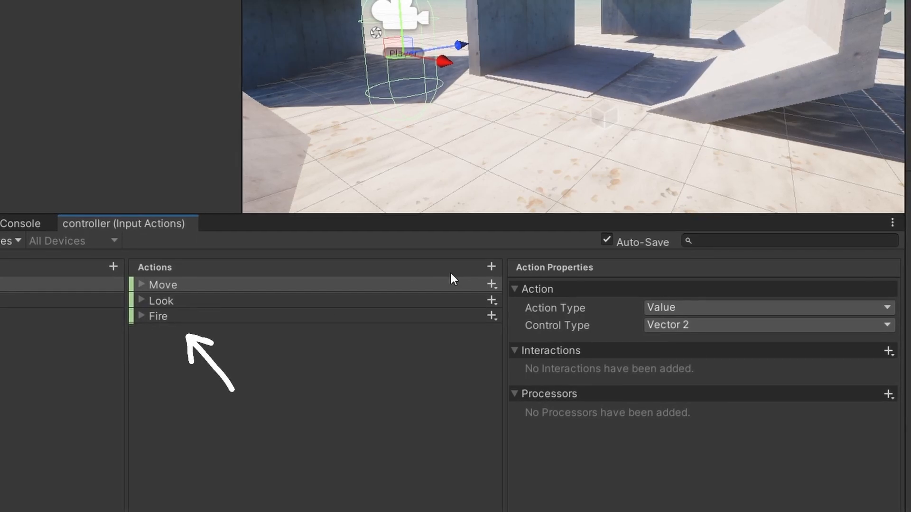
# Add a Jump action bound to Space [Keyboard], leaving the behavior options unchanged.
pyautogui.click(491, 267)
pyautogui.write('Jump')
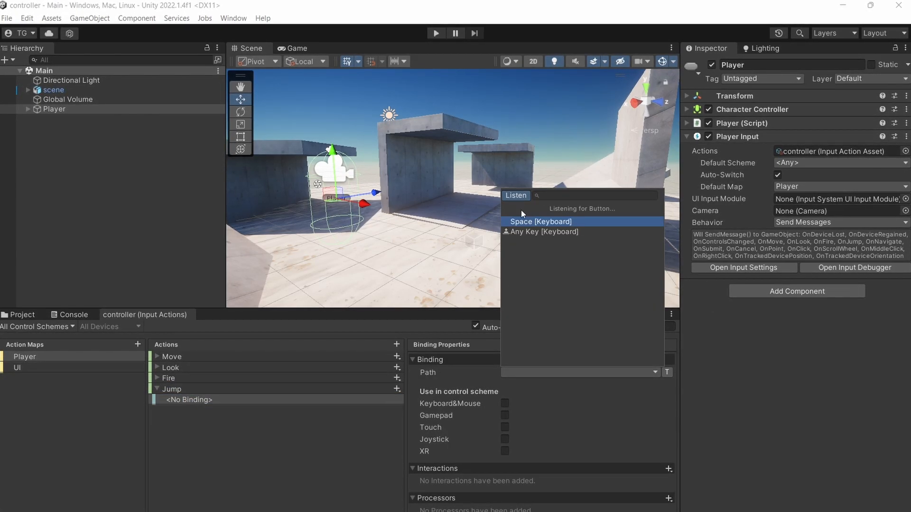
pyautogui.click(540, 221)
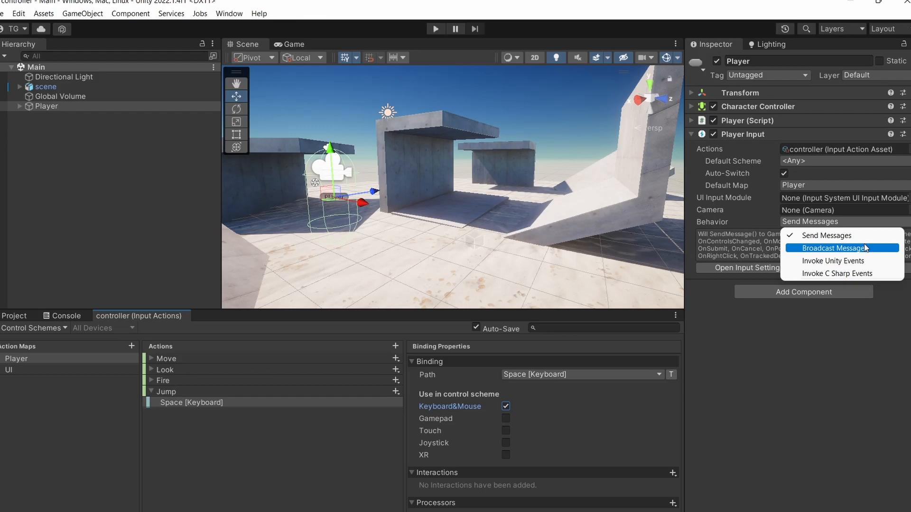
pyautogui.moveTo(862, 330)
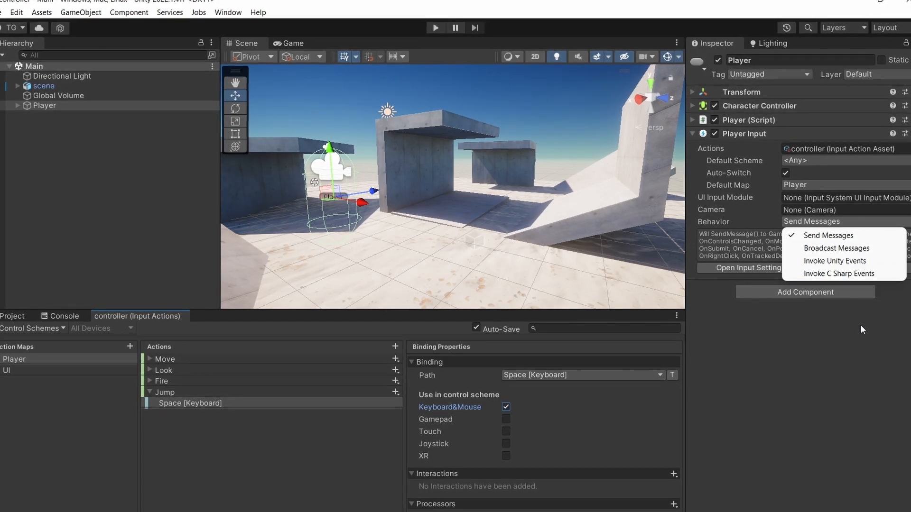
pyautogui.click(829, 235)
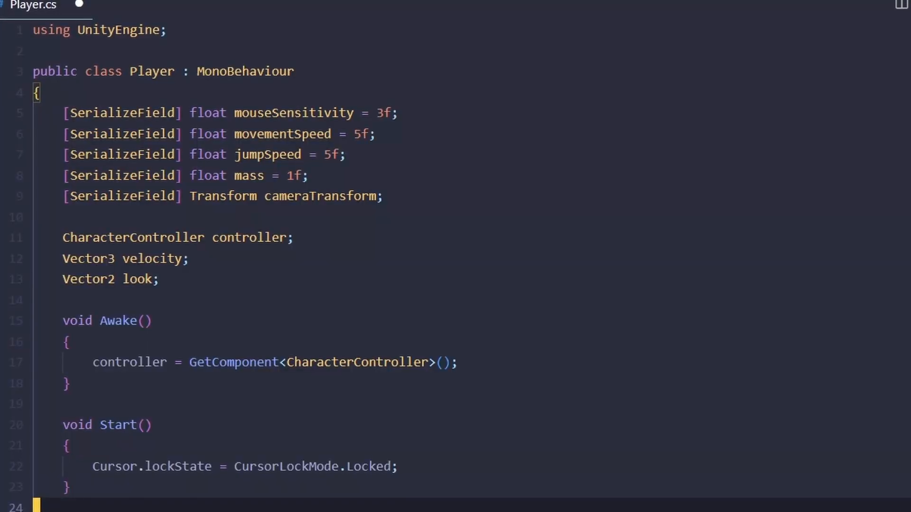
# Add 'using UnityEngine.InputSystem;' and read jumpInput from jumpAction.ReadValue<float>().
pyautogui.write('using UnityEngine.InputSystem;')
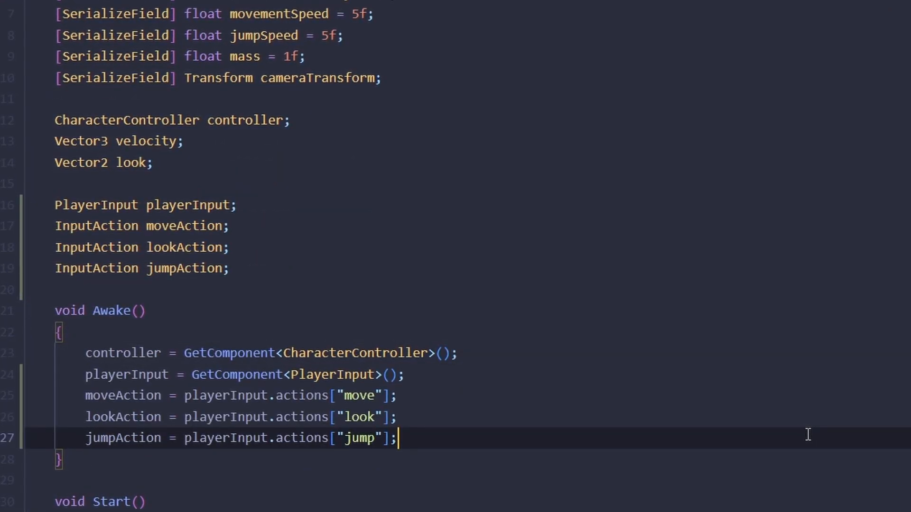
pyautogui.scroll(-3)
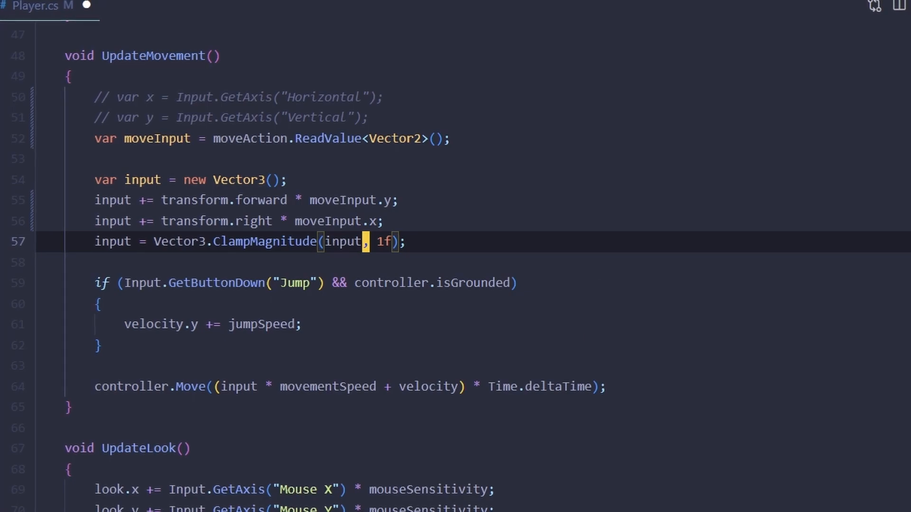
pyautogui.write('var jumpInput = jumpAction.ReadValue<float>();')
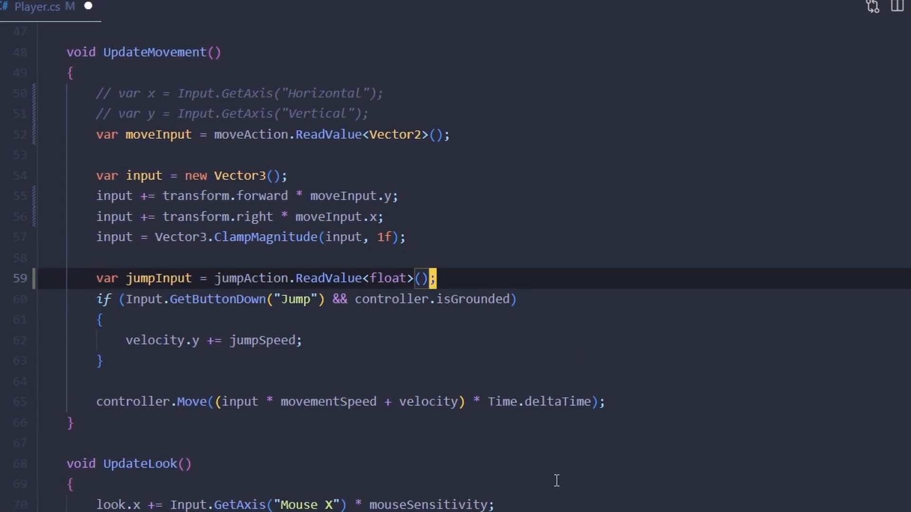
# Replace the old jump button check with jumpInput and read lookInput via lookAction.ReadValue<Vector2>().
pyautogui.click(105, 298)
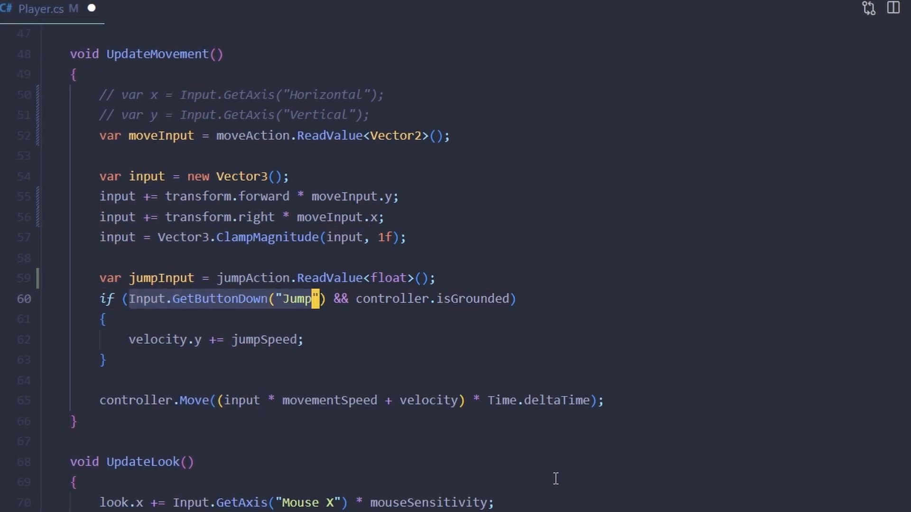
pyautogui.write('jumpIn')
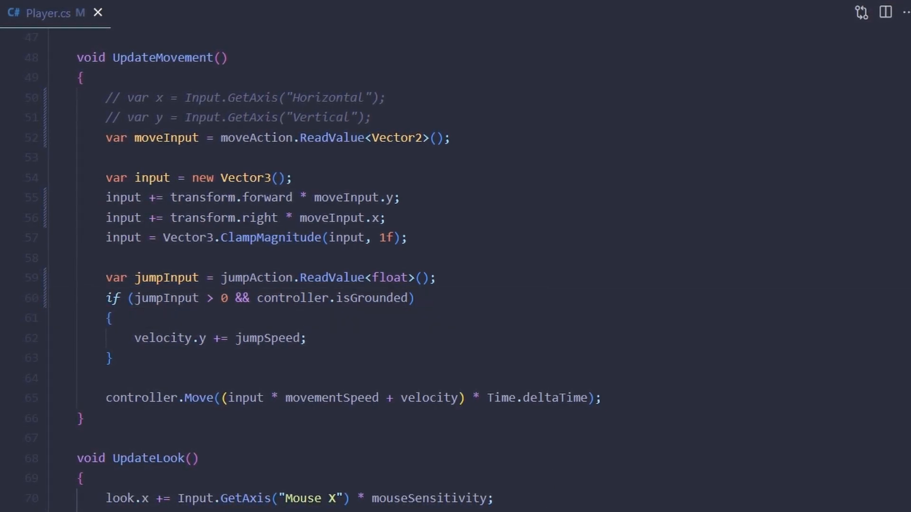
pyautogui.scroll(-3)
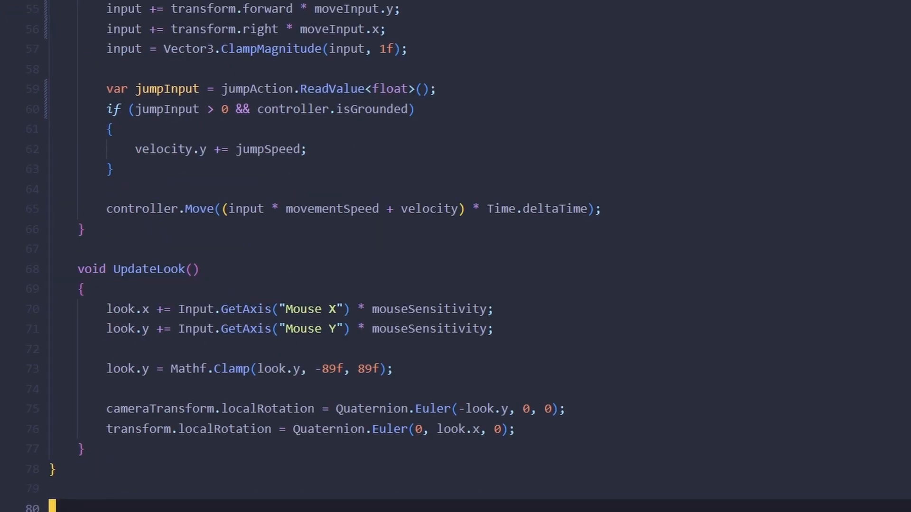
pyautogui.write('var lookInput = lookAction.ReadValue<Vector2>()')
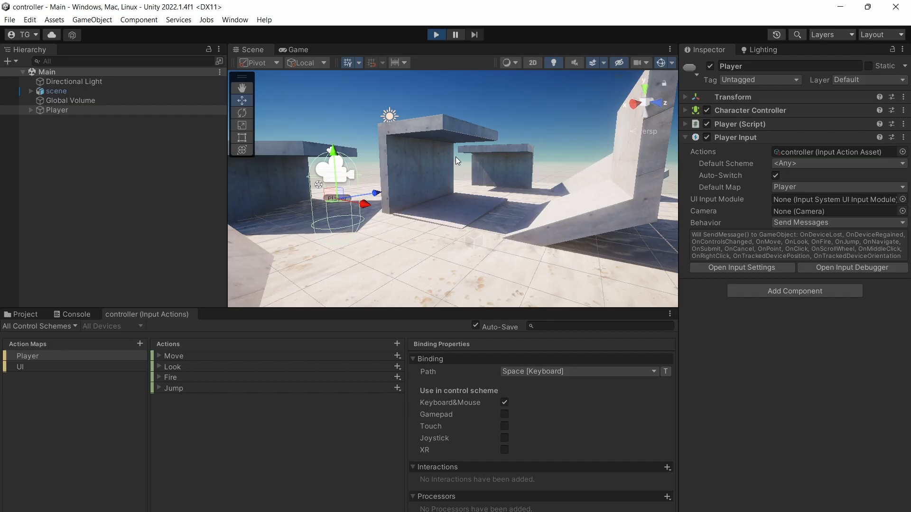
# Give the Look action's Delta [Pointer] binding a Scale Vector 2 processor of 0.05.
pyautogui.click(435, 34)
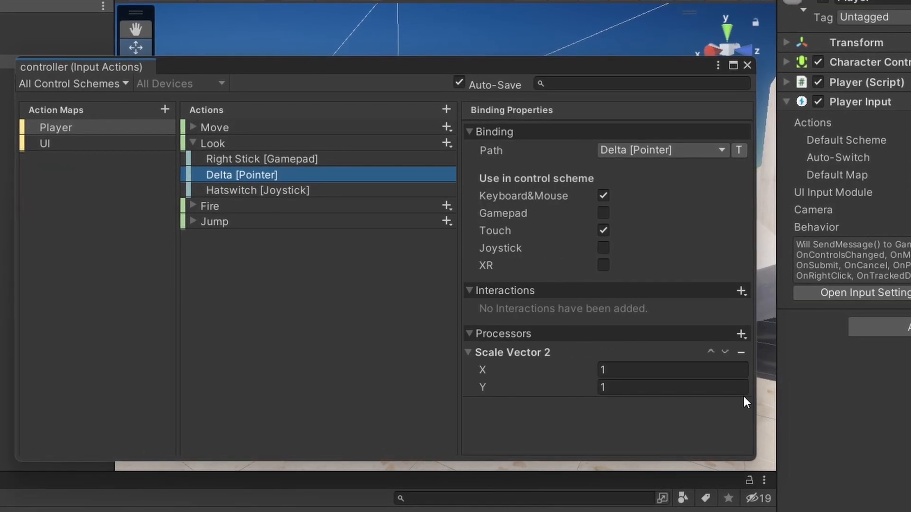
pyautogui.write('0.05')
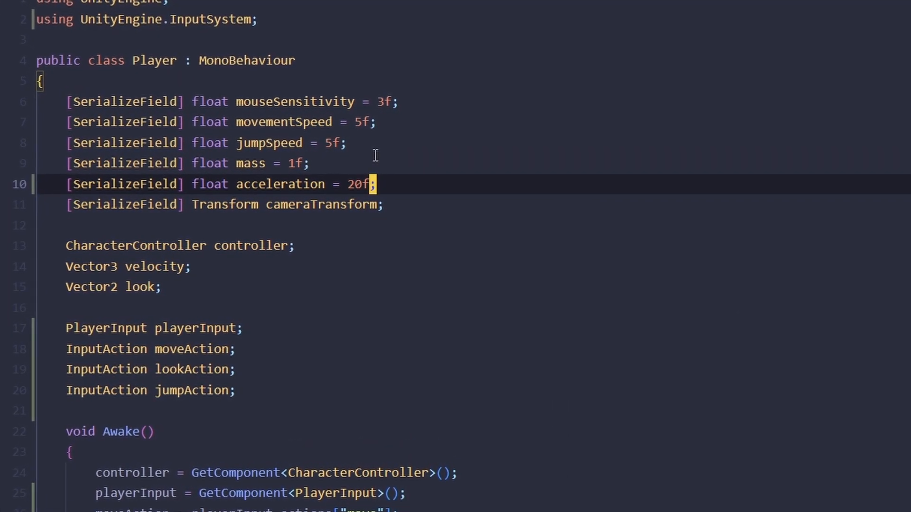
# Multiply input by movementSpeed before lerping and move the controller by velocity alone.
pyautogui.scroll(-3)
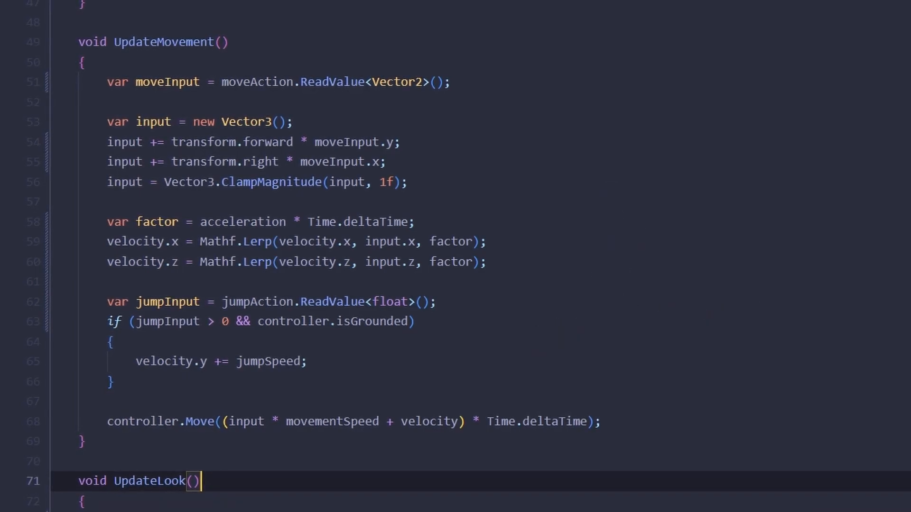
pyautogui.write('input *=')
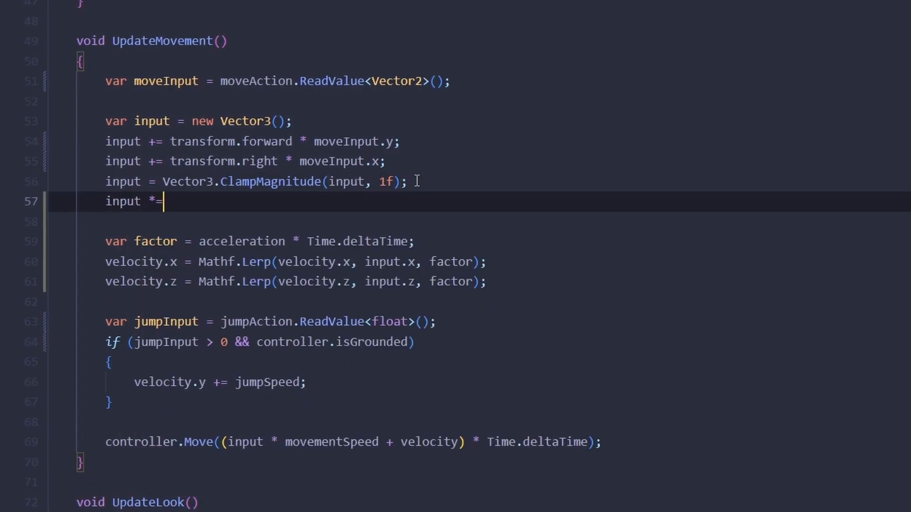
pyautogui.write('movementSpeed;')
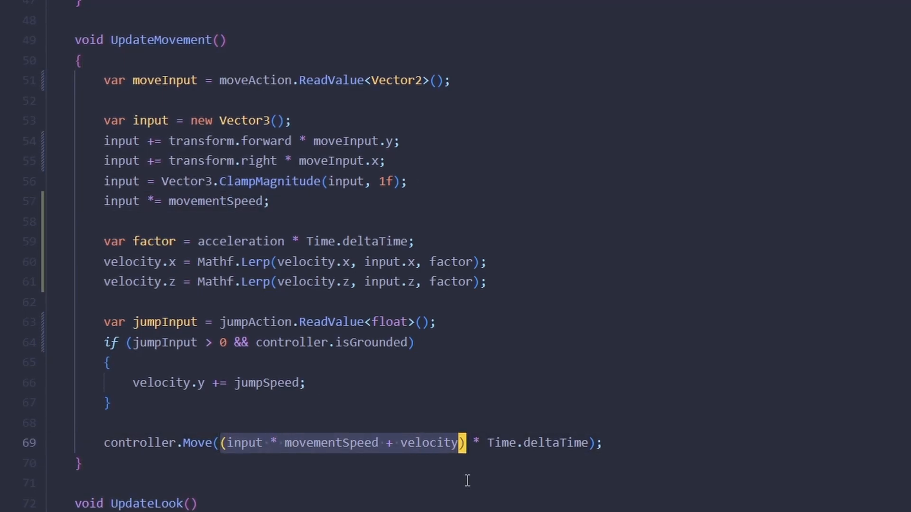
pyautogui.write('velocity')
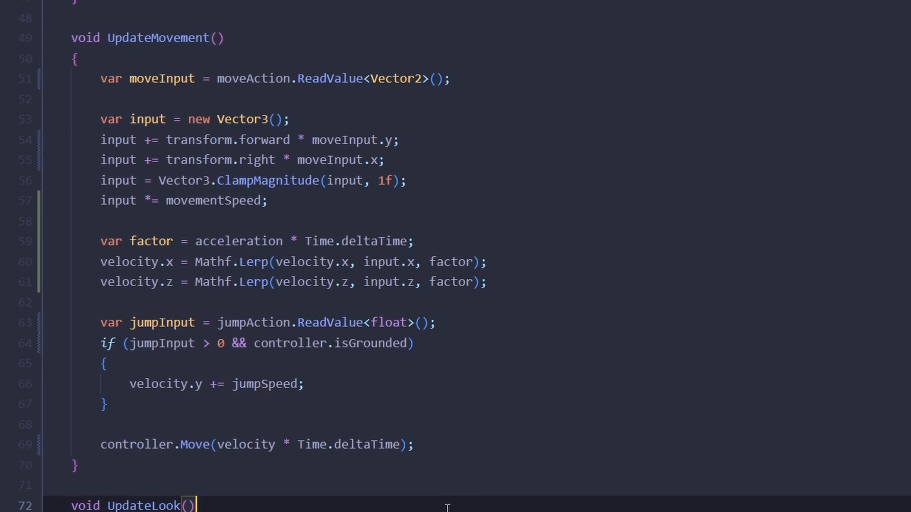
pyautogui.scroll(3)
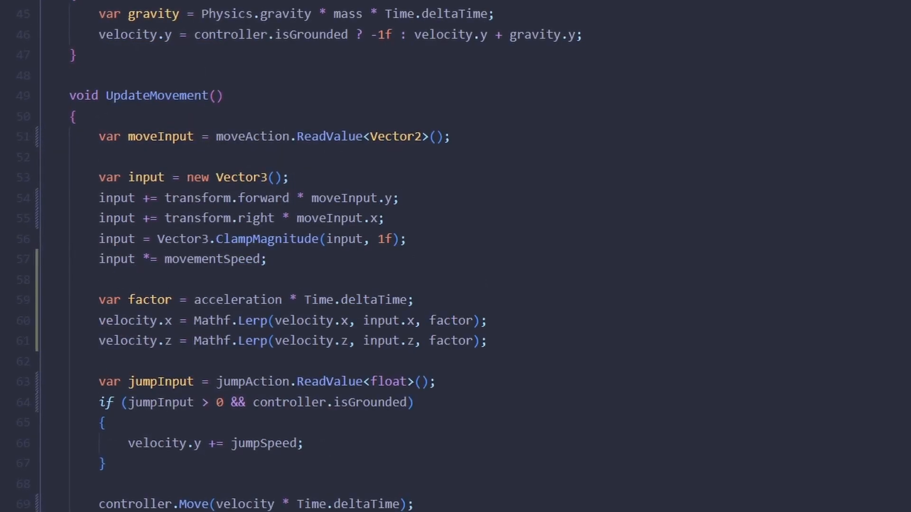
# Create a Vector3 GetMovementInput method ending in 'return input;' and call it from UpdateMovement.
pyautogui.write('Vector3 GetMovementInput(')
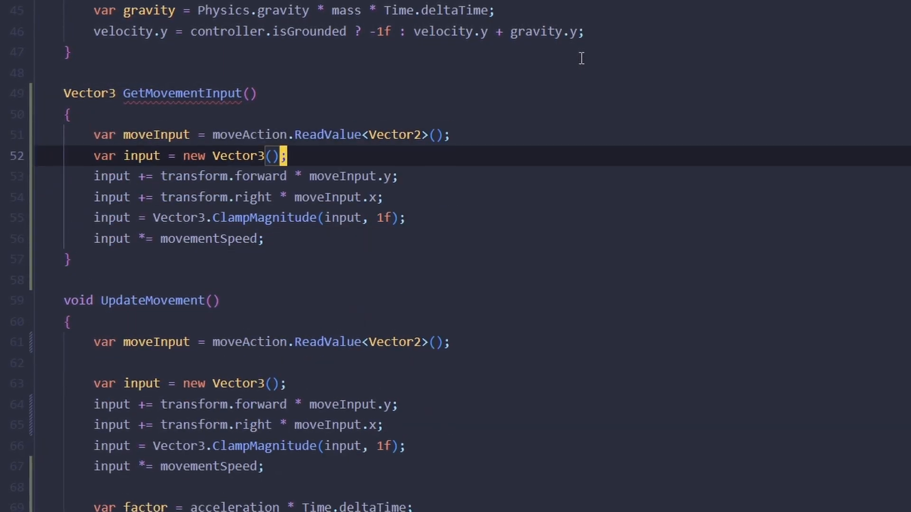
pyautogui.write('return input;')
pyautogui.click(190, 383)
pyautogui.write('GetMovementInput')
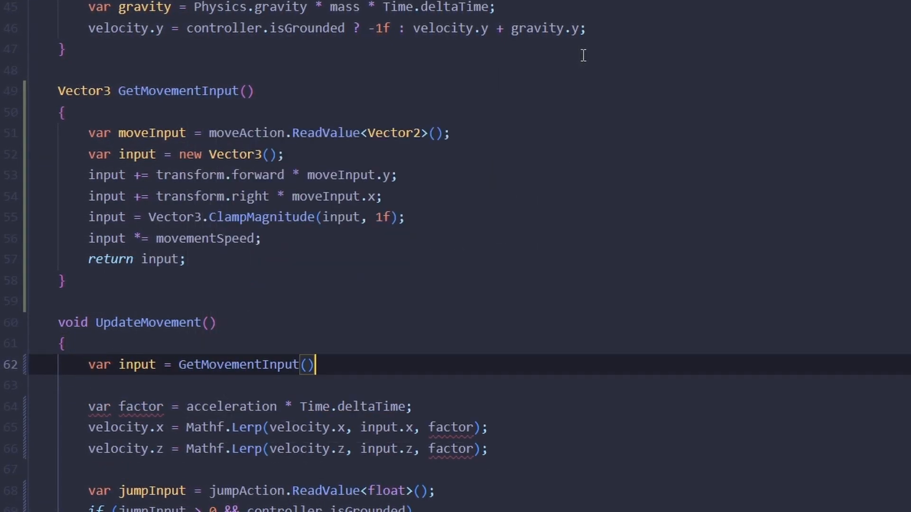
pyautogui.scroll(-3)
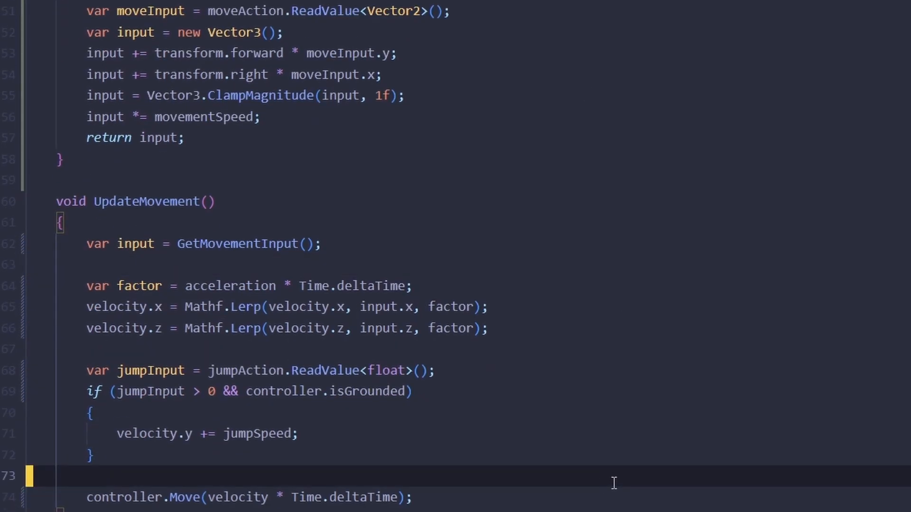